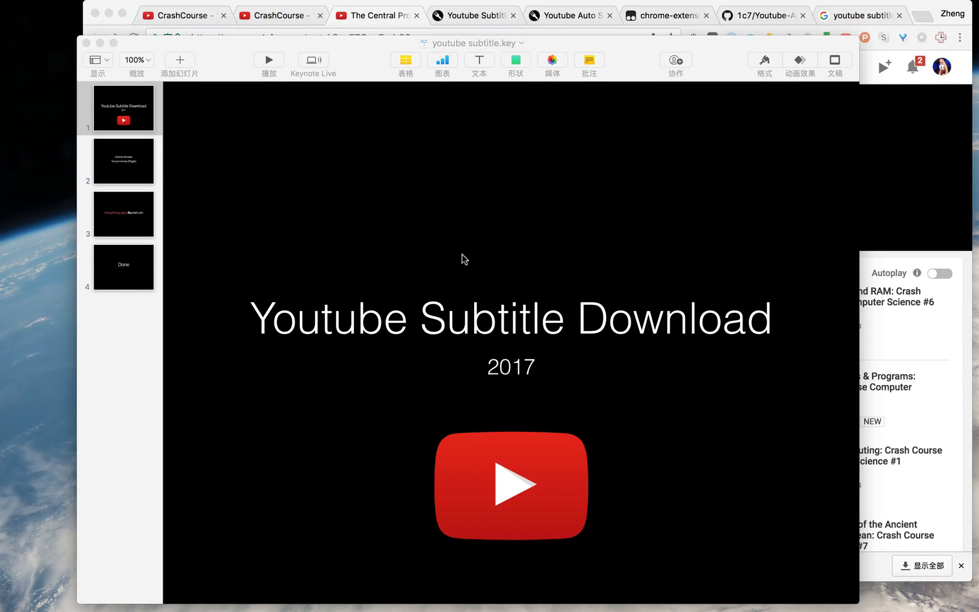
mouse_move(371, 80)
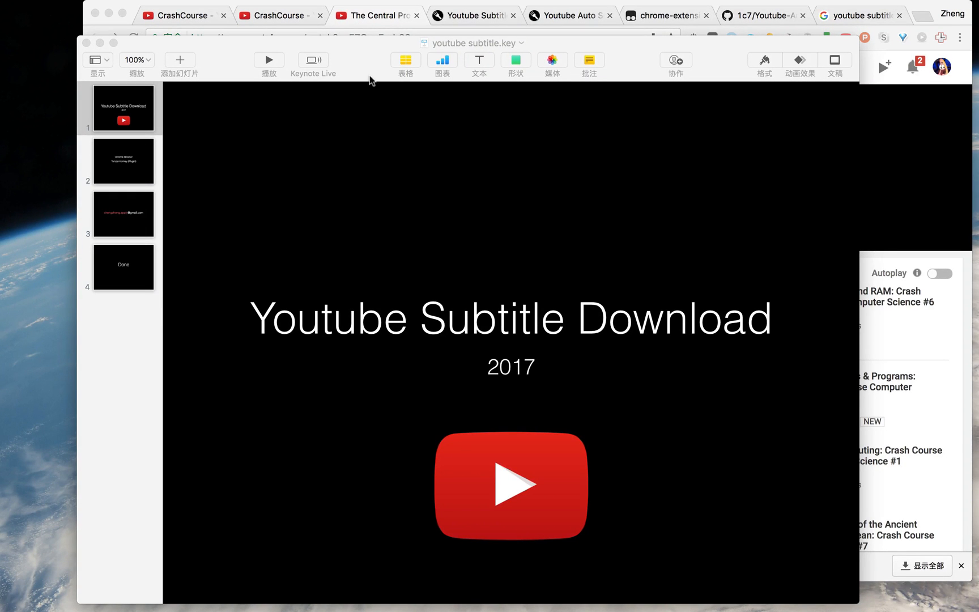
Download the English captions from the CPU Crash Course video's 'Download captions' list.
left_click(374, 15)
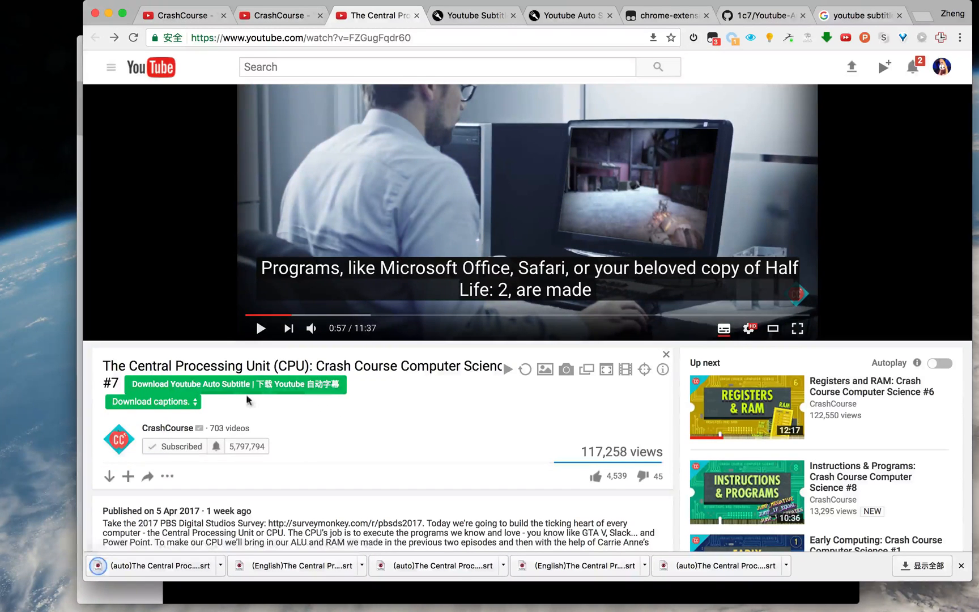
left_click(152, 402)
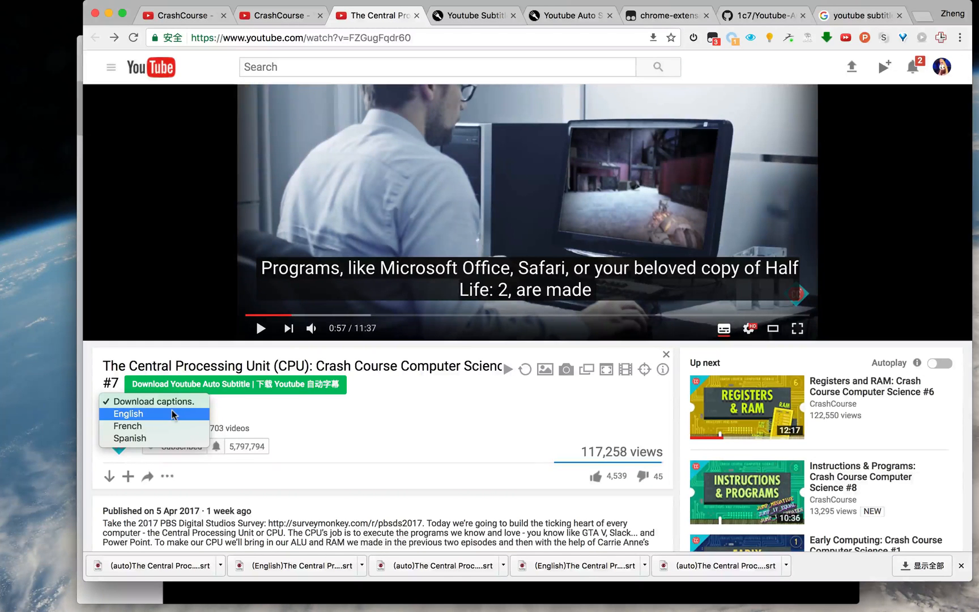
left_click(153, 402)
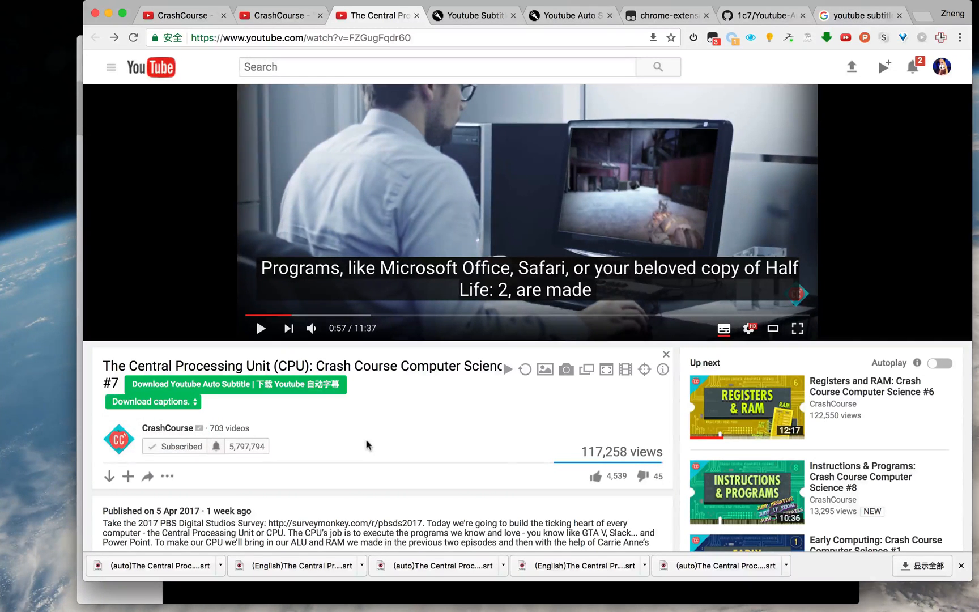
scroll("down", 3)
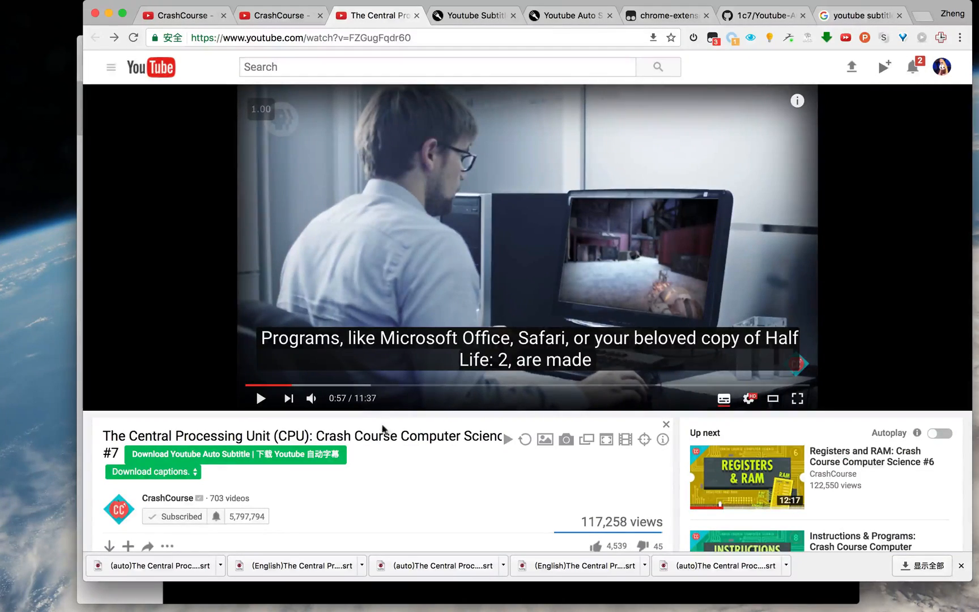
Open the GitHub 1c7/Youtube-Auto-Subtitle-Download result from the 'youtube subtitle download' search.
left_click(862, 14)
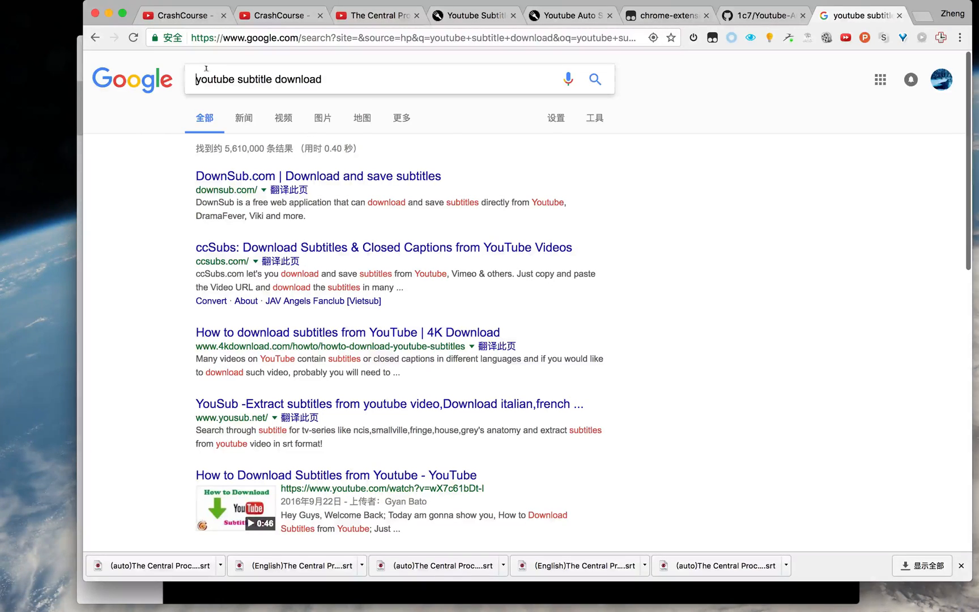
mouse_move(394, 275)
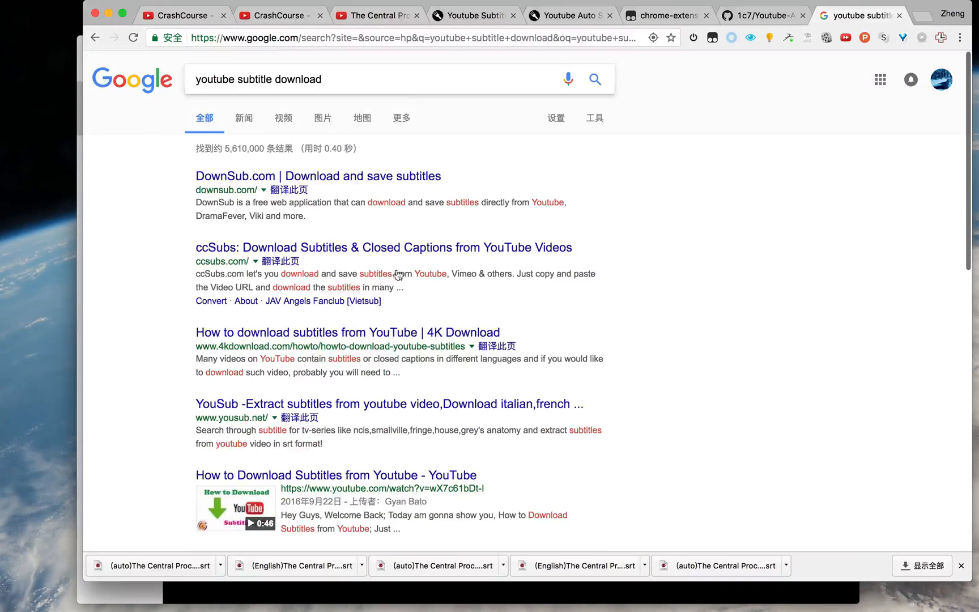
scroll("down", 3)
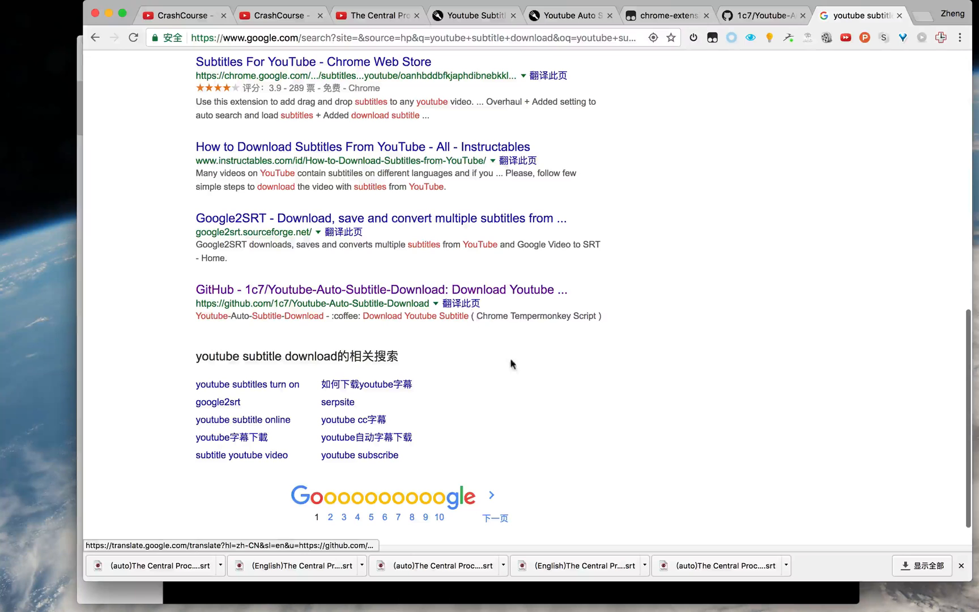
mouse_move(287, 298)
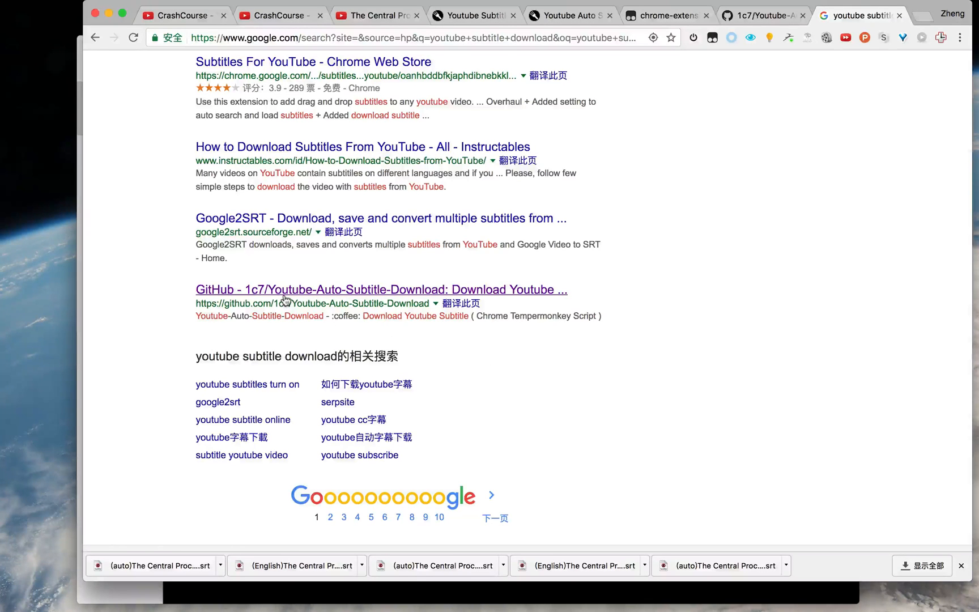
left_click(380, 289)
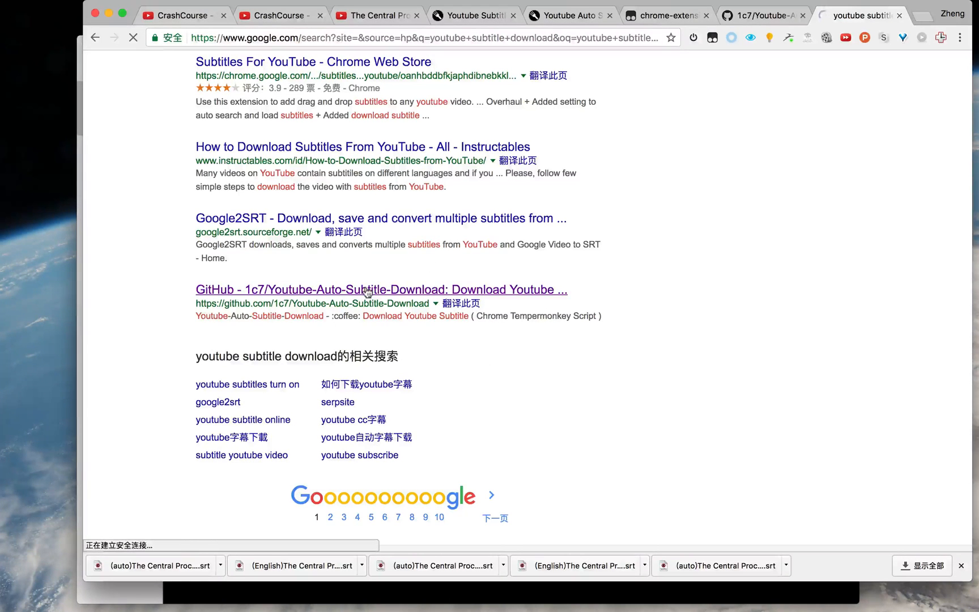
Read down through the Youtube-Auto-Subtitle-Download README on GitHub.
left_click(381, 289)
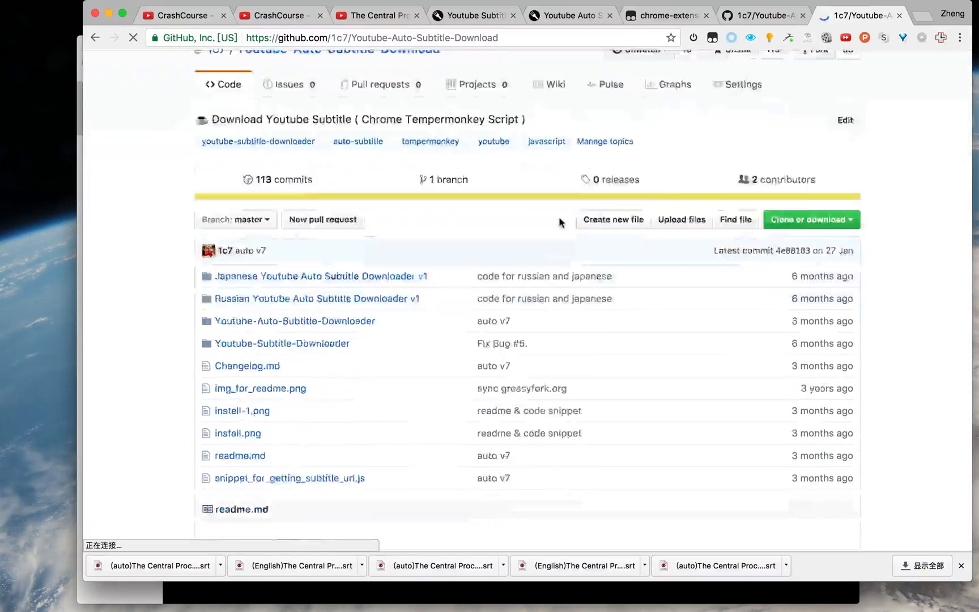
scroll("down", 3)
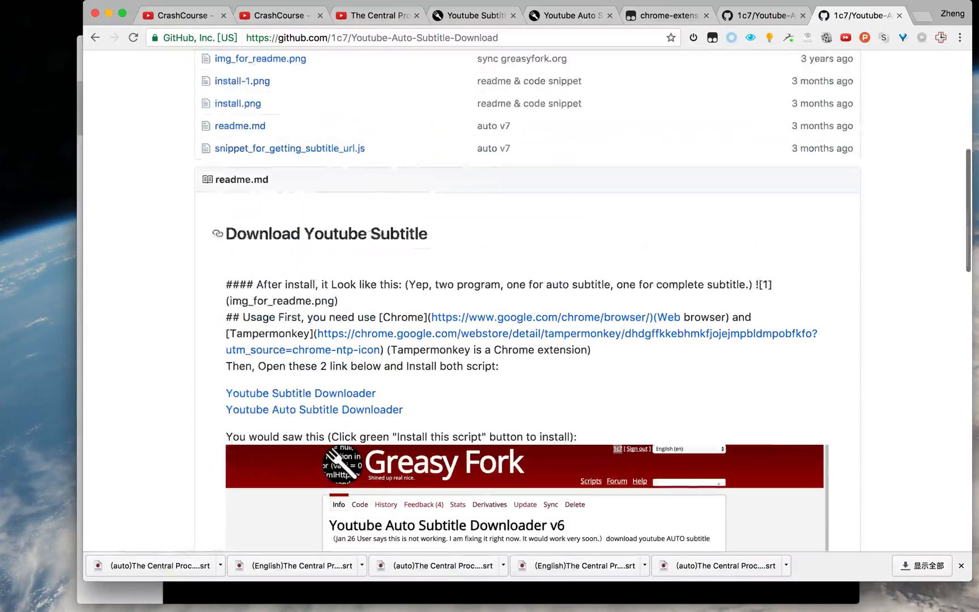
scroll("down", 3)
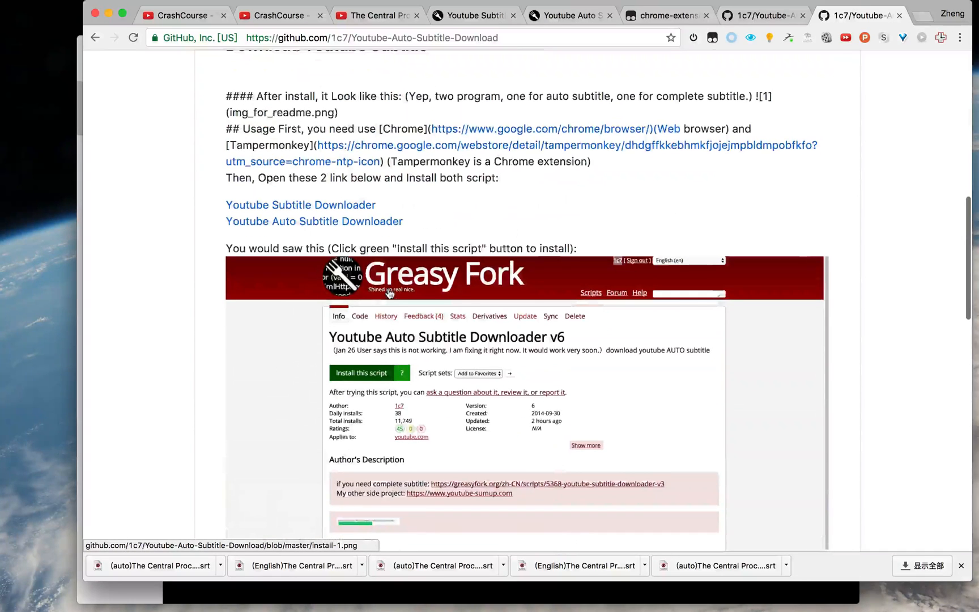
scroll("down", 3)
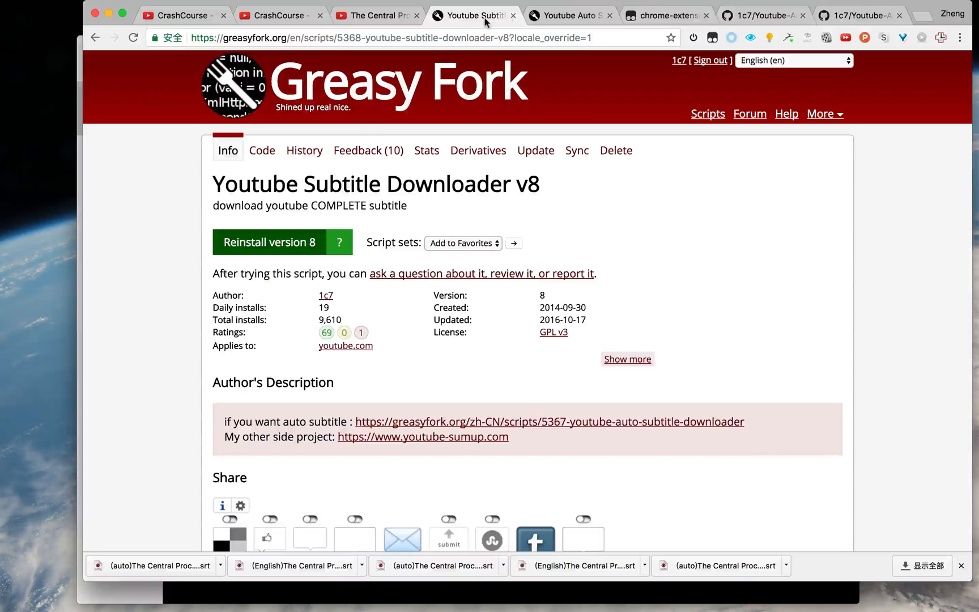
mouse_move(574, 151)
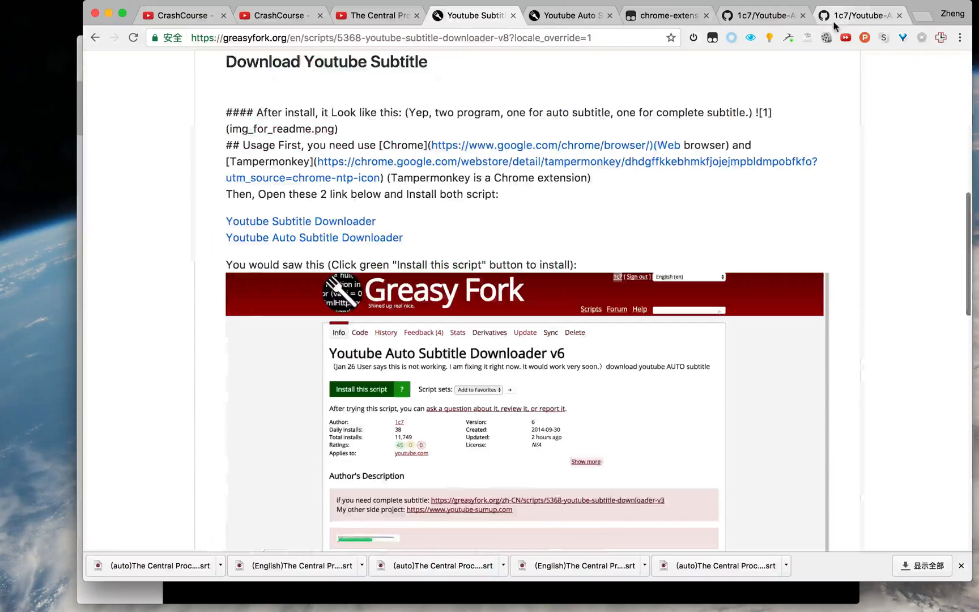
Finish the GitHub README's installation section, then move to the ALU Crash Course video.
left_click(856, 14)
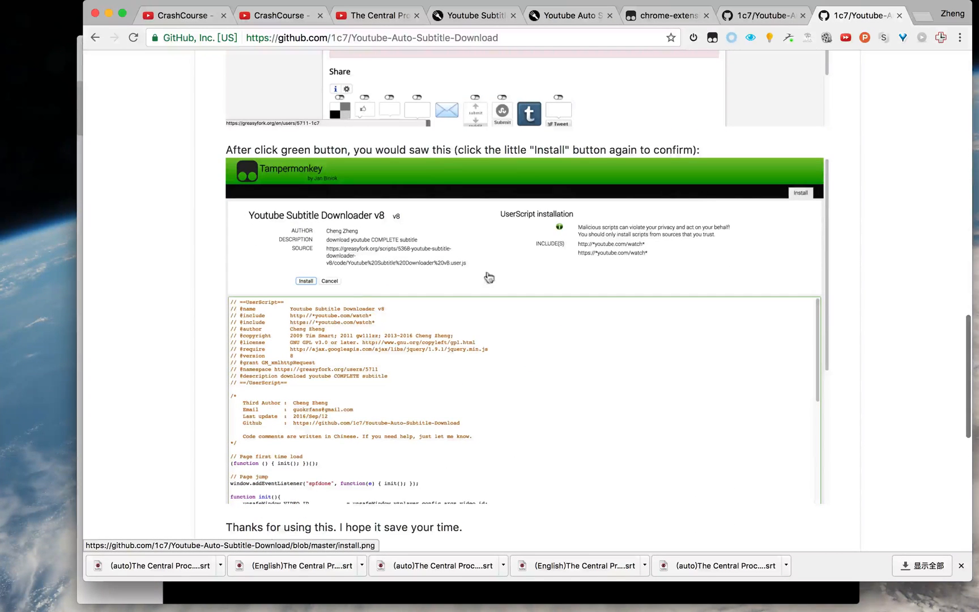
scroll("down", 3)
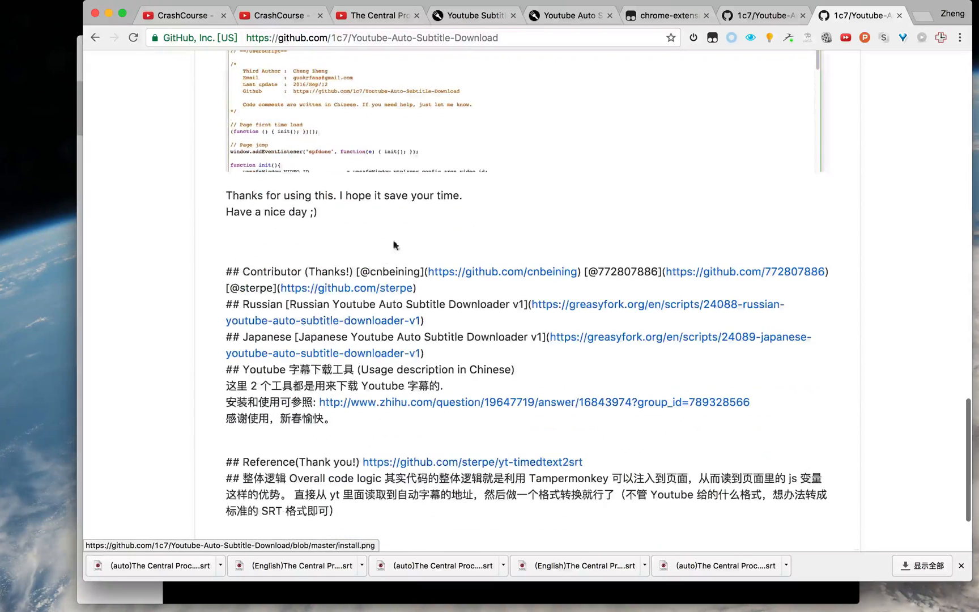
left_click(376, 15)
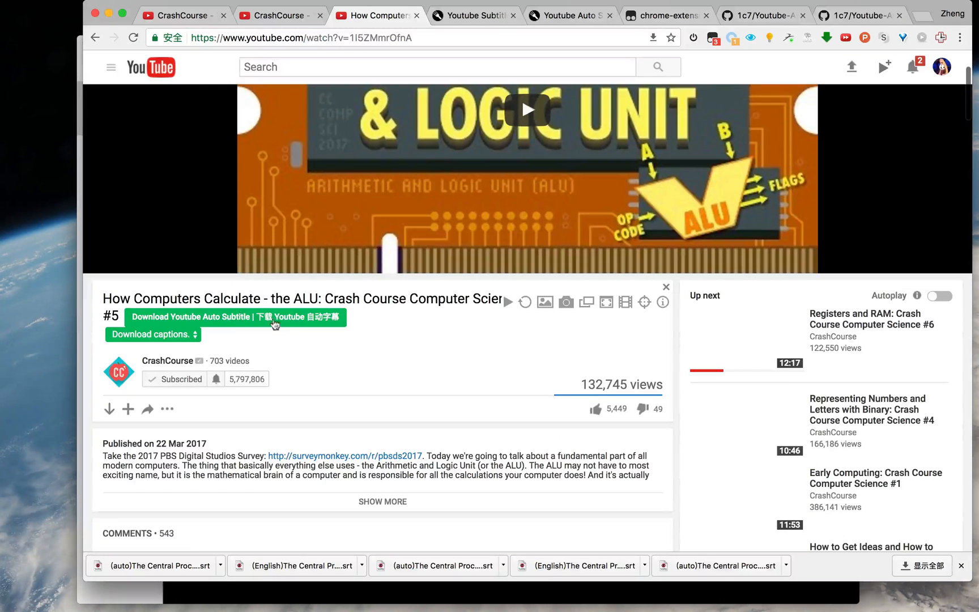
Download the ALU video's auto subtitles and view the Greasy Fork script's Feedback discussions.
left_click(153, 335)
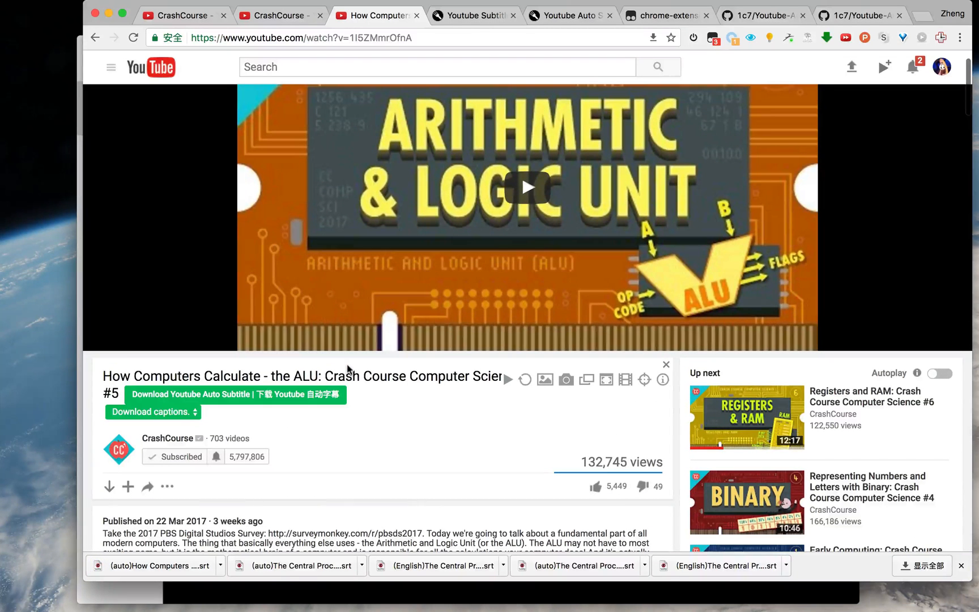
mouse_move(349, 368)
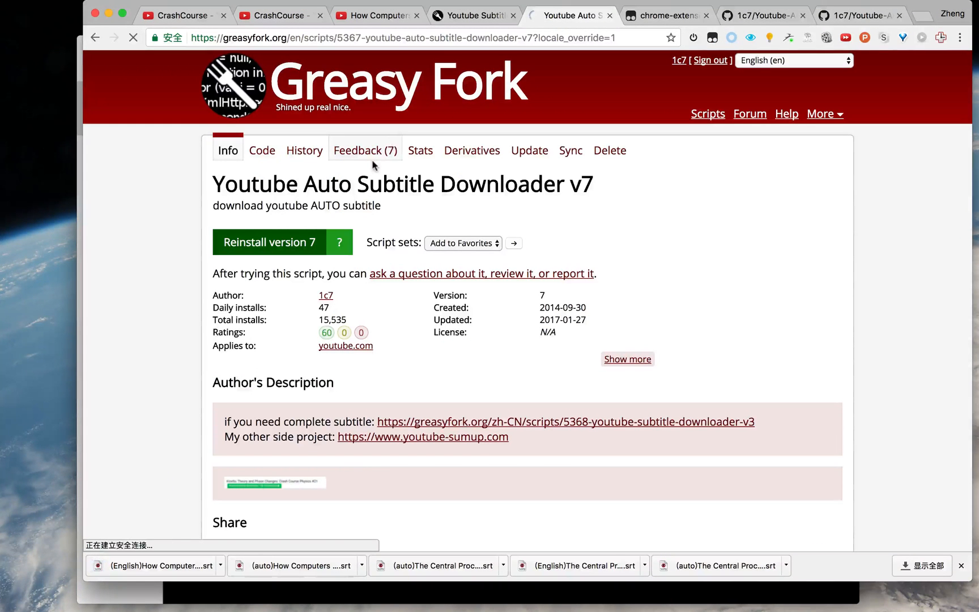
left_click(365, 150)
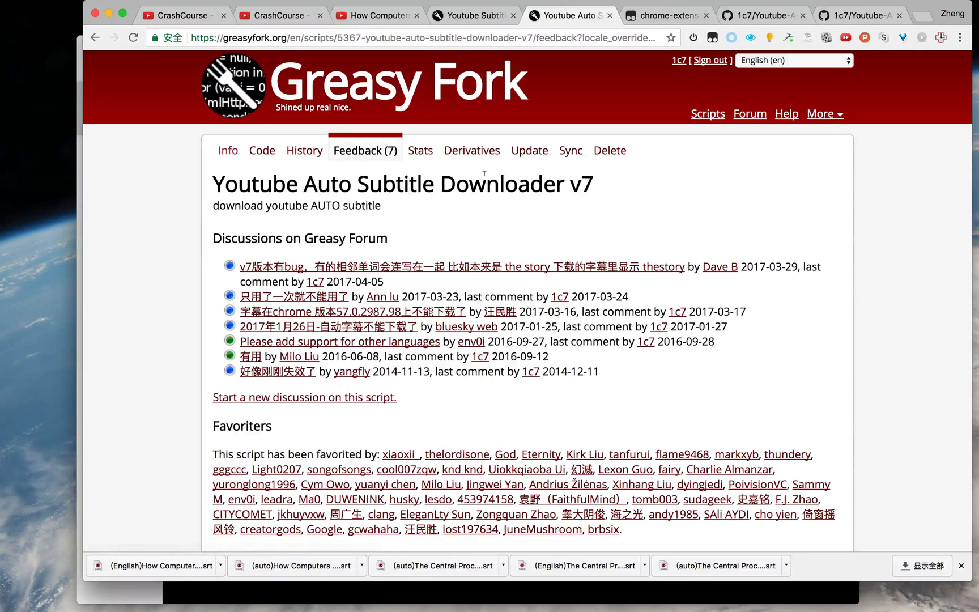